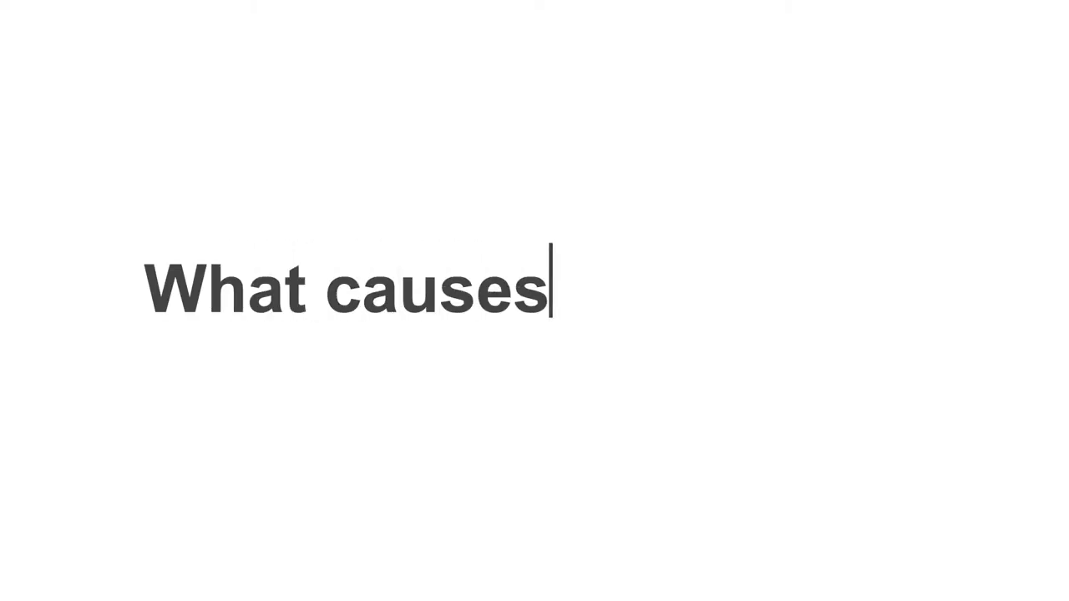
pyautogui.write('inequality?')
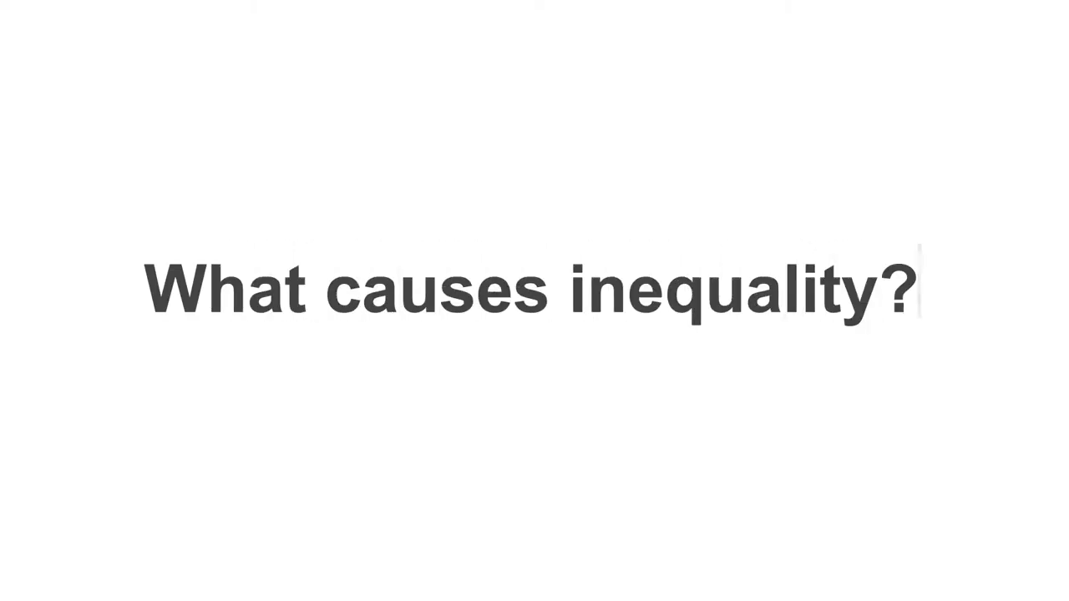